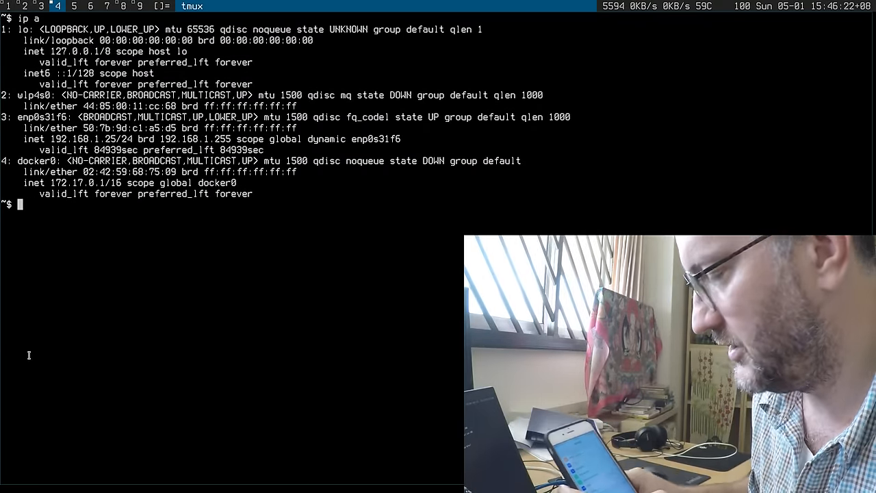
- Rerun ip a until the iPhone interface enp0s20f0u4c4i2 shows address 172.20.10.2
key(Return)
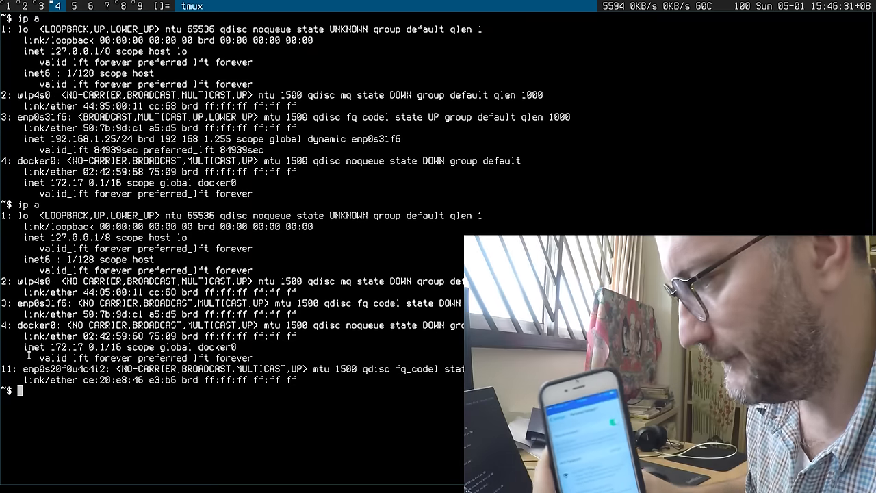
text(ip a)
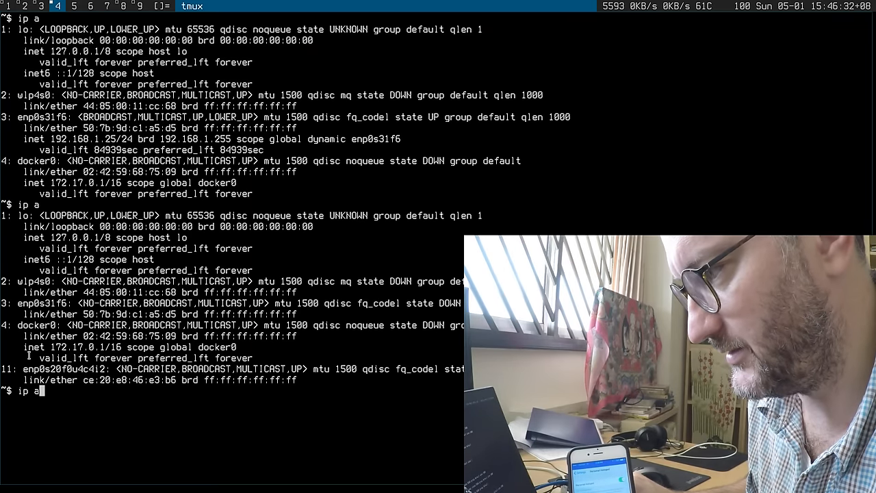
key(Return)
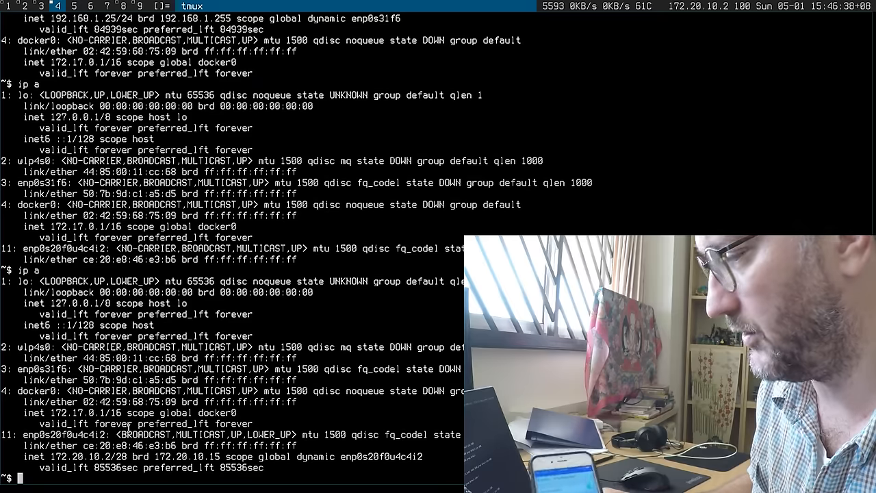
- Ping google.com, retry with -4 after permission errors, then rerun the IPv4 ping with sudo
text(pingf)
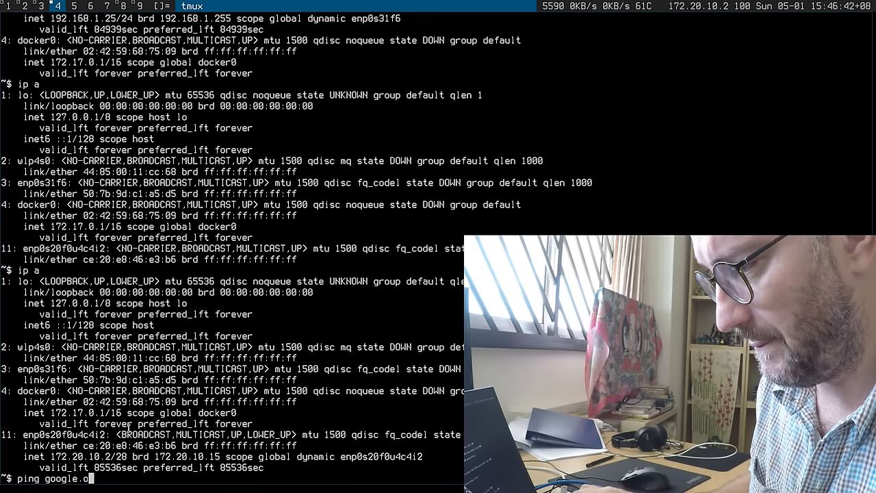
key(Return)
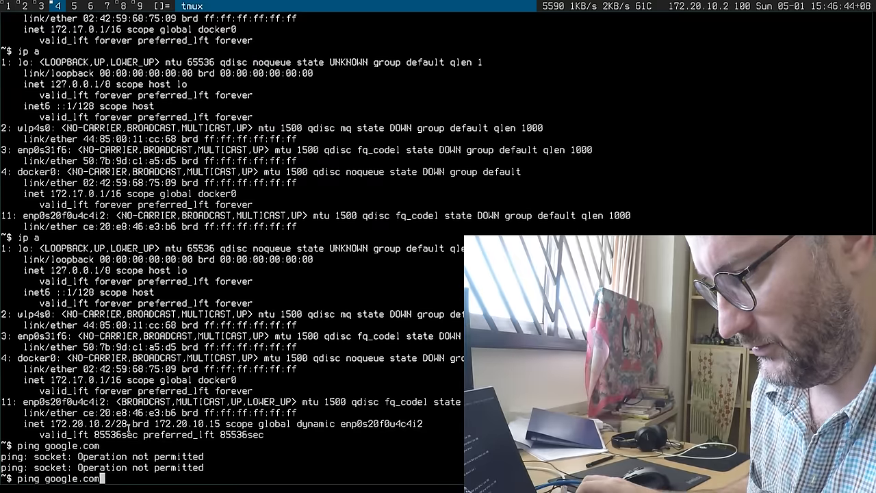
text(-)
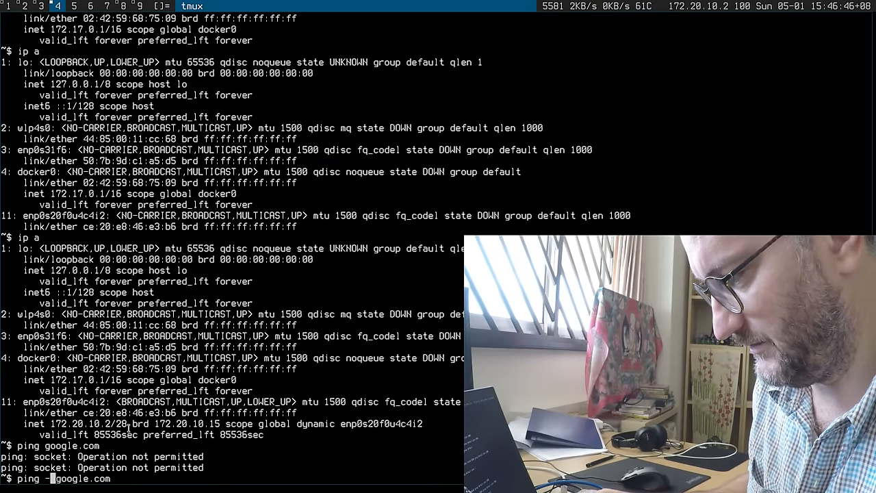
key(Return)
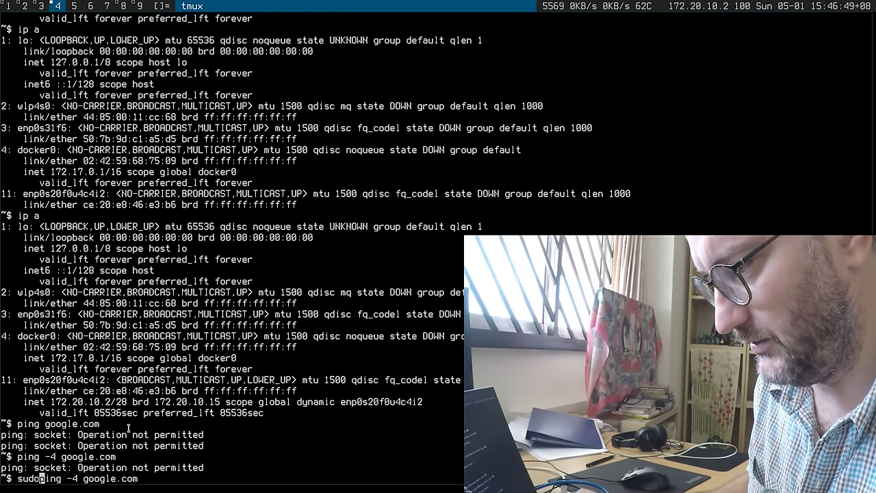
key(Return)
text(sudo ifuse /mnt/iphone)
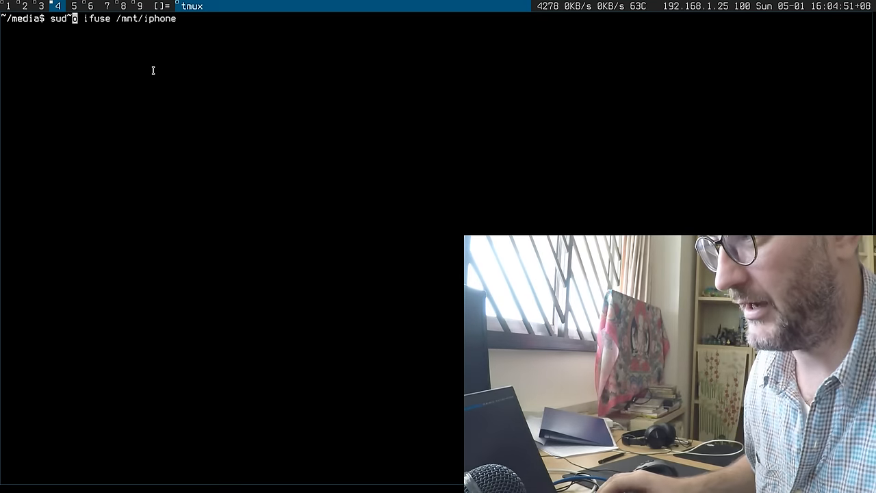
- Mount the iPhone with sudo ifuse at /mnt/iphone and list its DCIM folders with sudo ls -lah
key(Return)
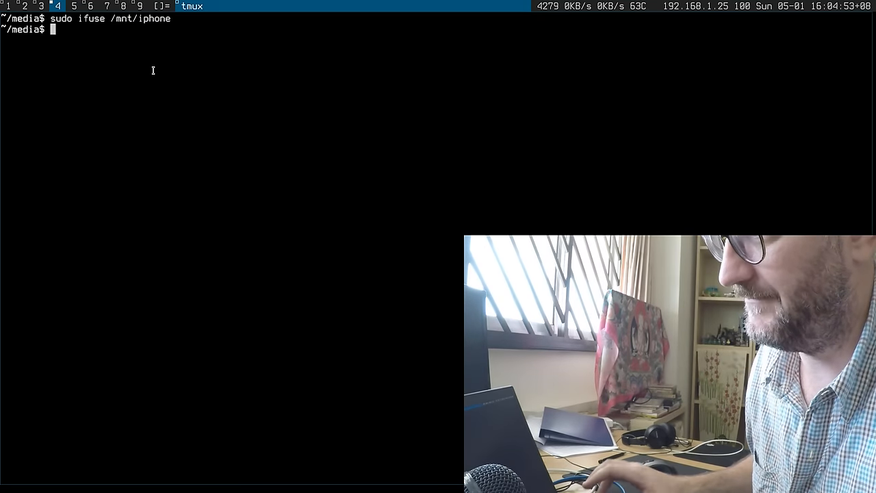
text(sudo)
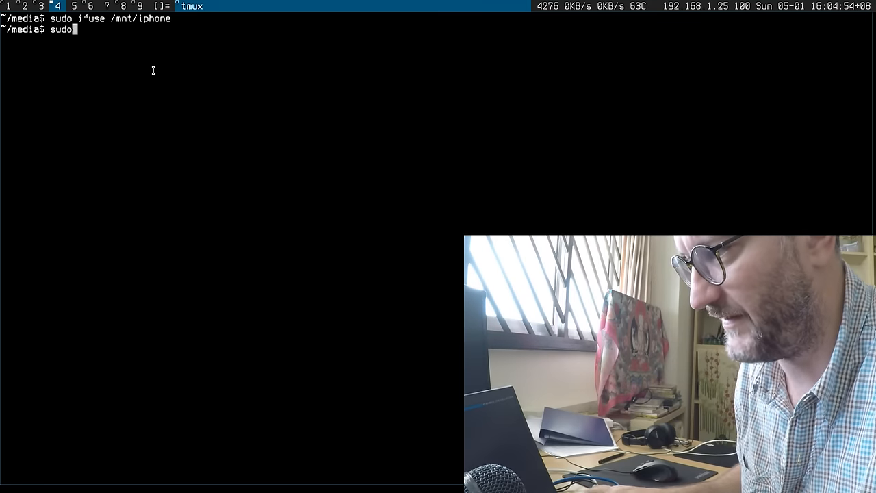
text(ls -lah)
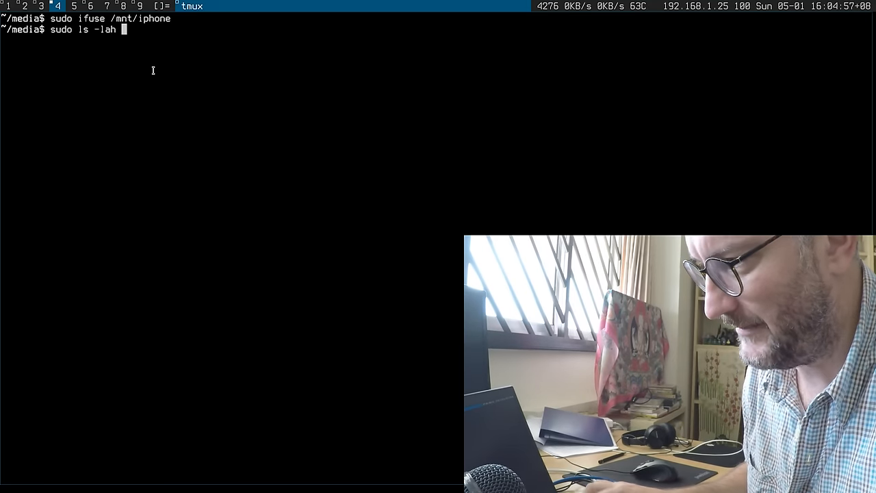
text(/mnt/iphone)
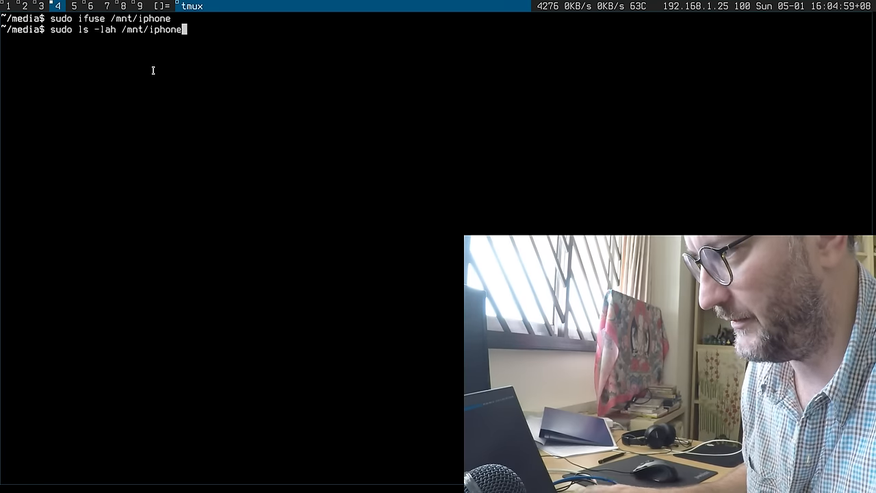
text(?)
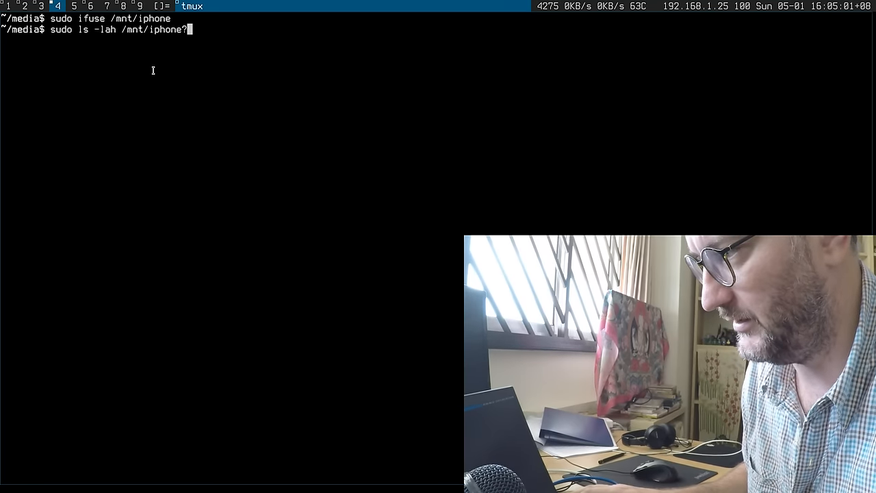
text(/DCIM)
key(Return)
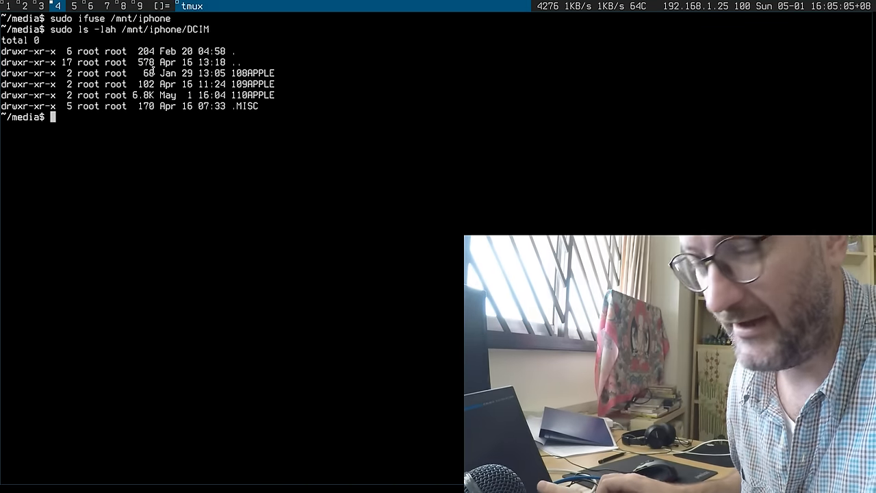
- Review all.sh in vim, run sudo bash all.sh /mnt/iphone/DCIM, and interrupt it when mediadir errors flood in
text(vim)
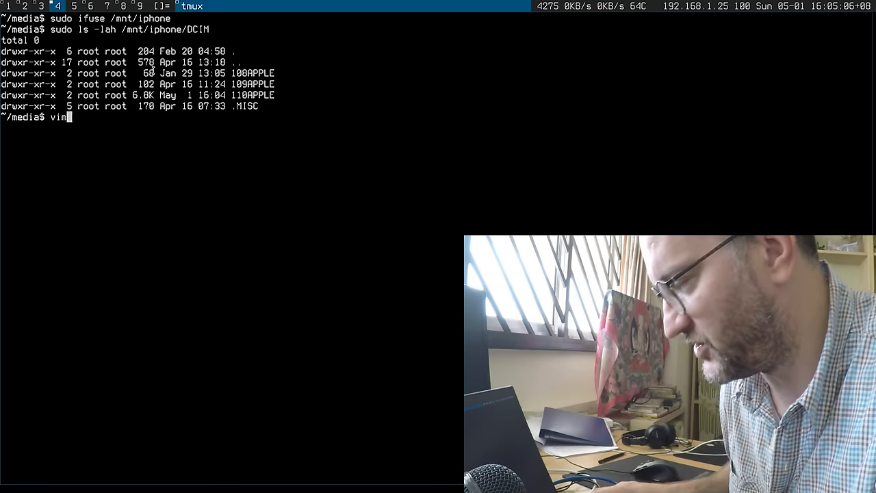
key(Return)
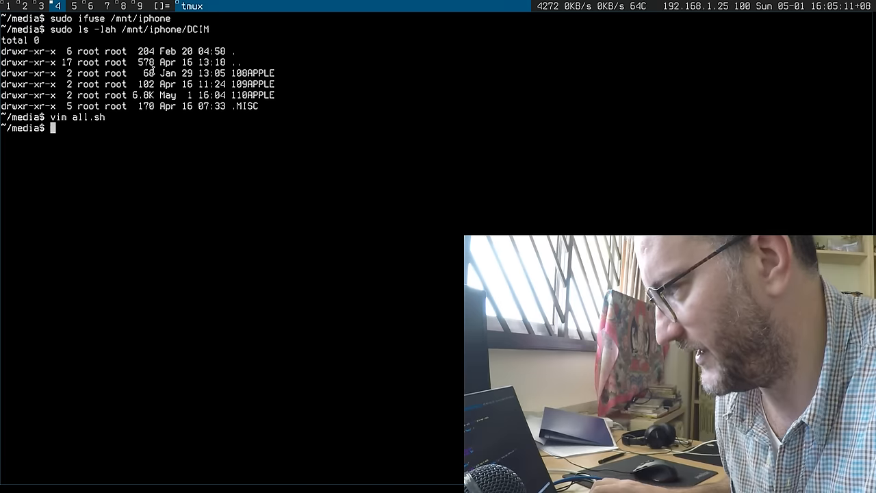
key(ctrl+r)
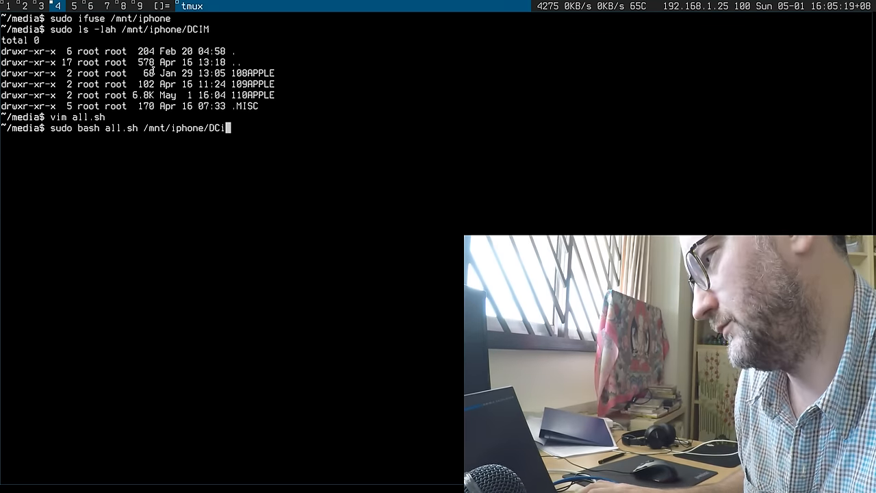
key(Return)
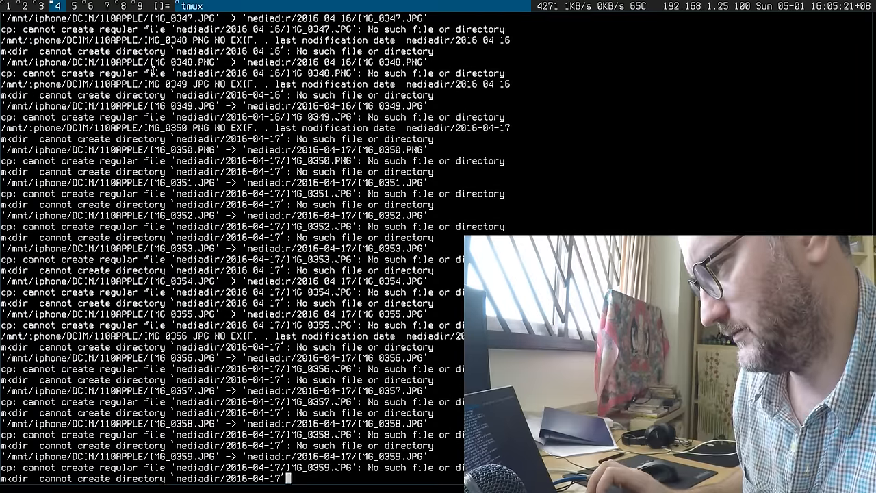
key(ctrl+c)
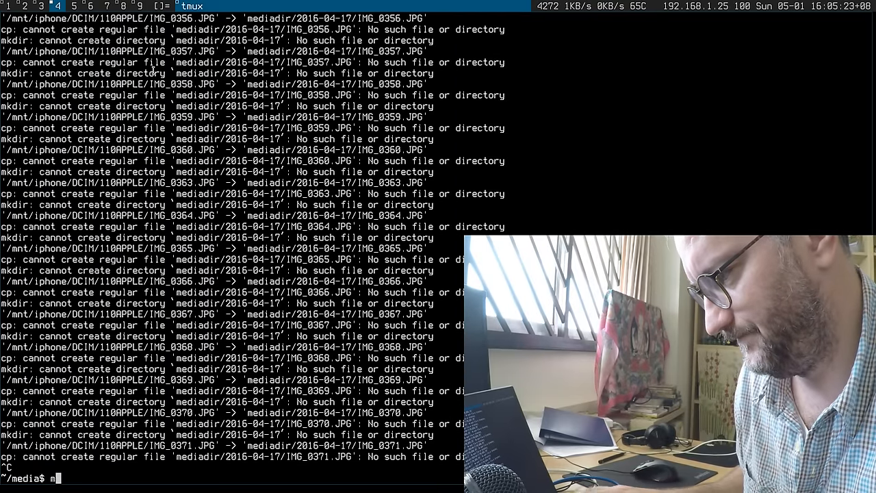
- Create mediadir, rerun all.sh and follow the output as photos copy into date-named folders up to 2016-04-30
text(mkdir mediadir)
text(sudo bash all.sh /mnt/iphone/DCIM)
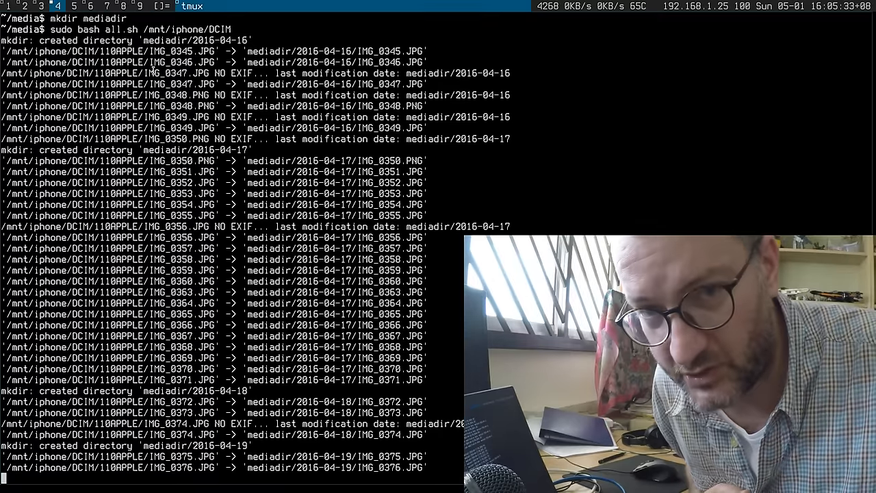
scroll(down, 3)
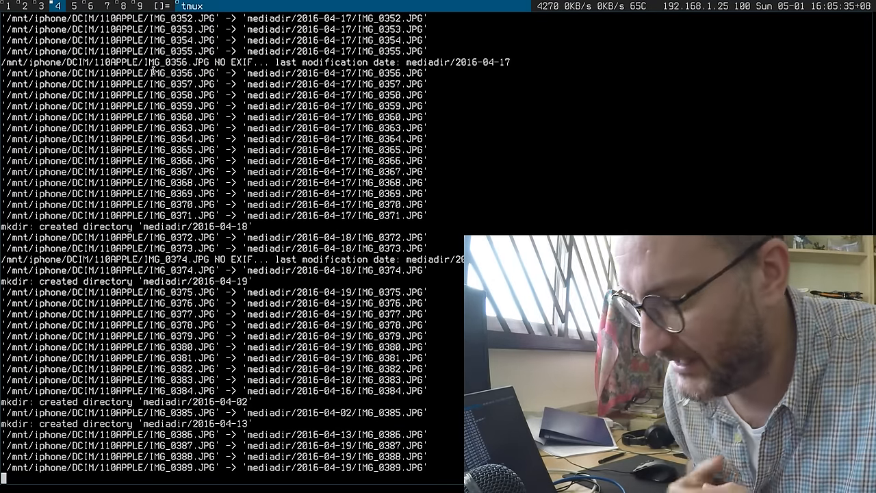
scroll(down, 3)
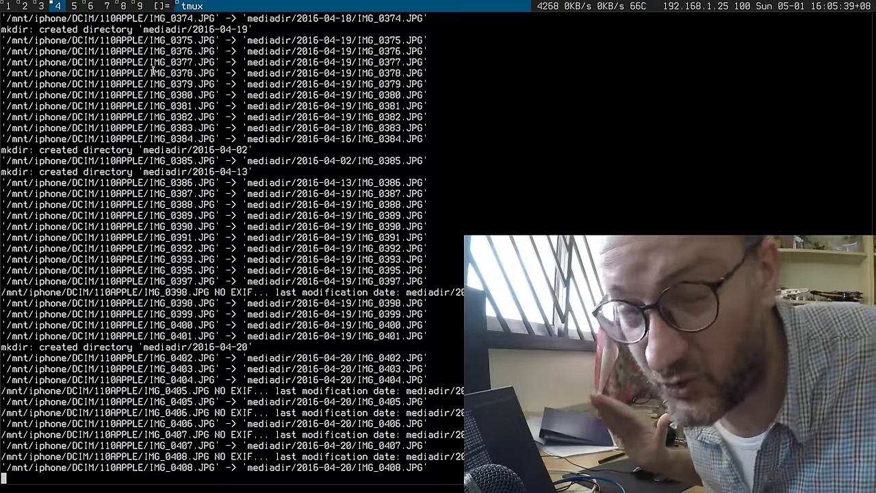
scroll(down, 3)
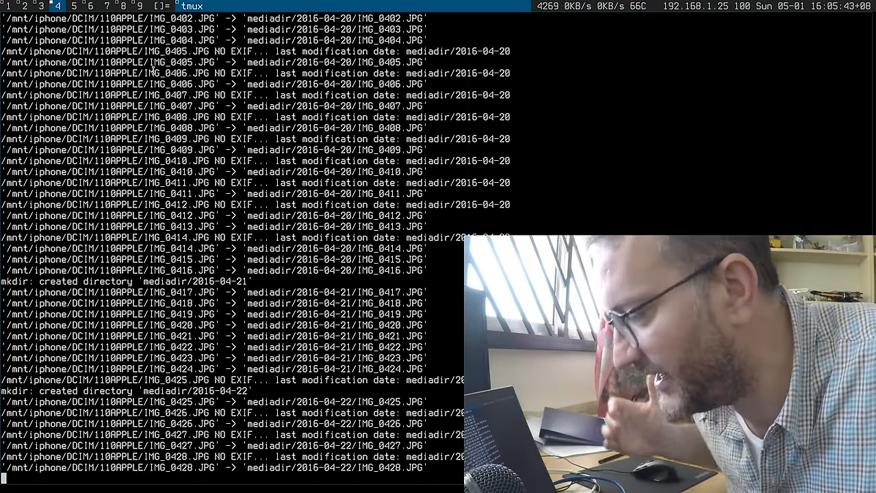
scroll(down, 3)
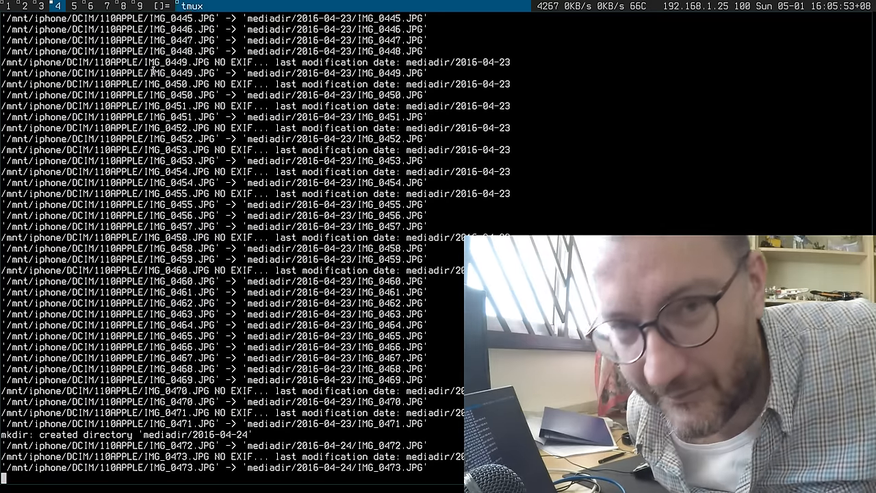
scroll(down, 3)
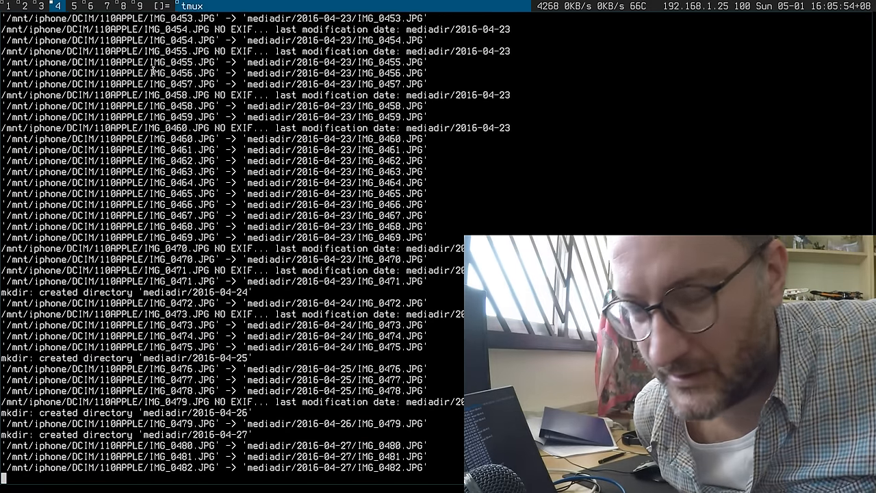
scroll(down, 3)
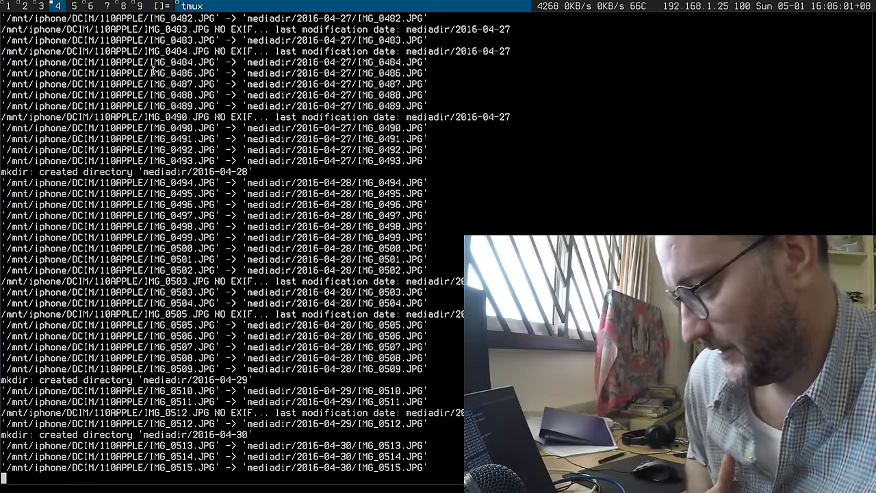
scroll(down, 3)
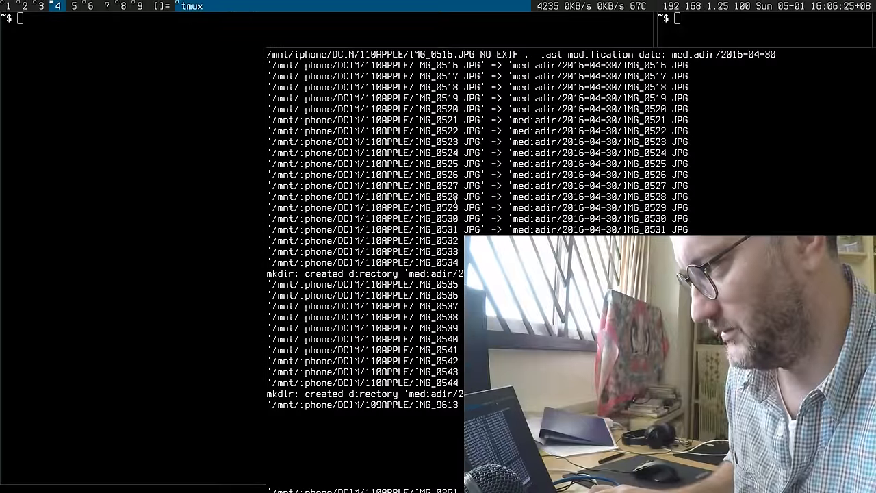
- In a new tmux pane, change into media/ and begin an sxiv command while the copy continues
text(cd media/)
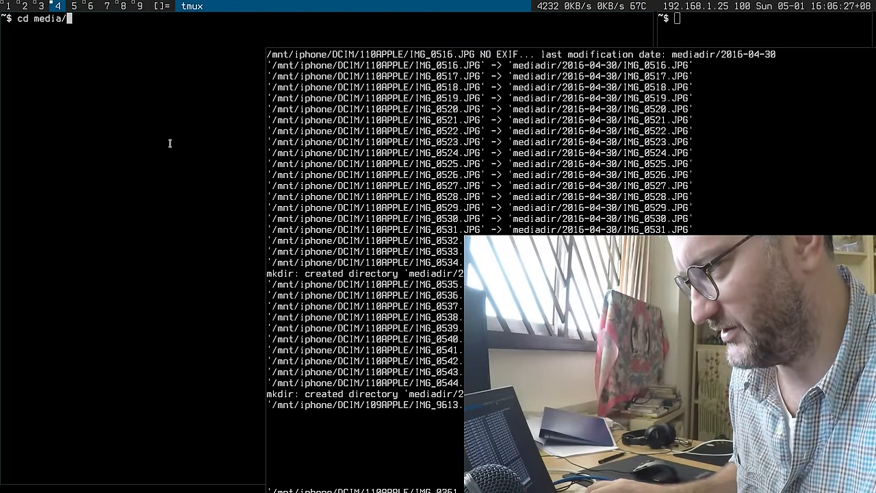
text(sxiv)
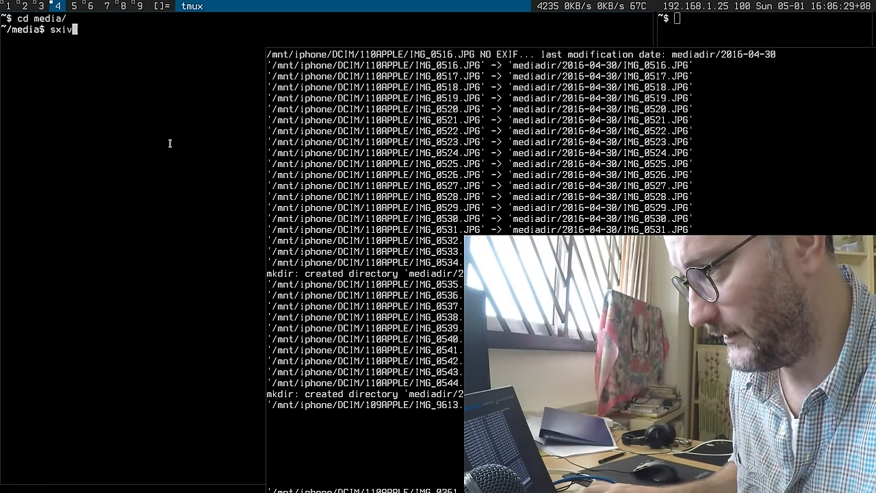